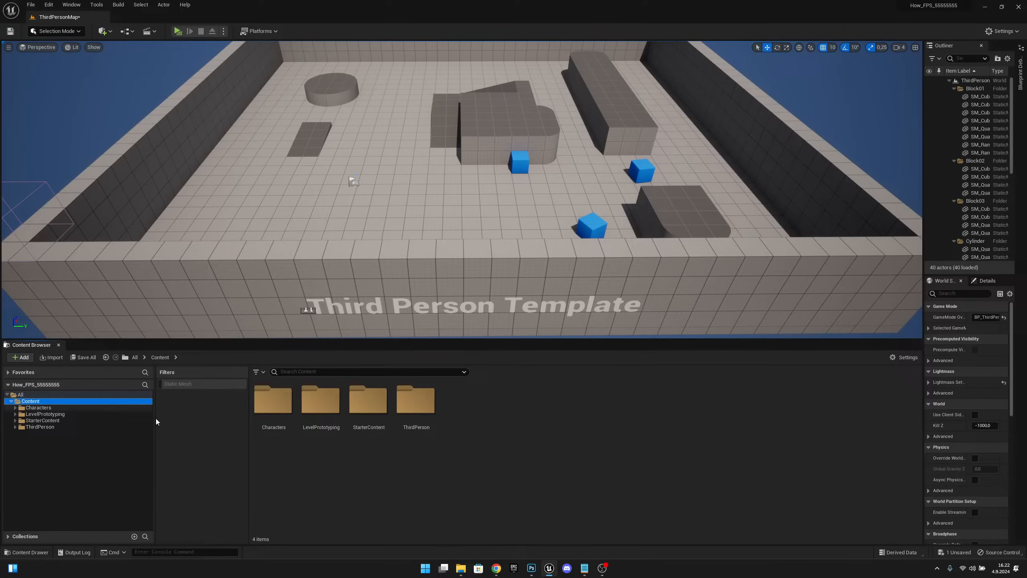
Step: Open the ThirdPerson Blueprints folder and the BP_ThirdPersonCharacter blueprint in the editor
double_click(415, 400)
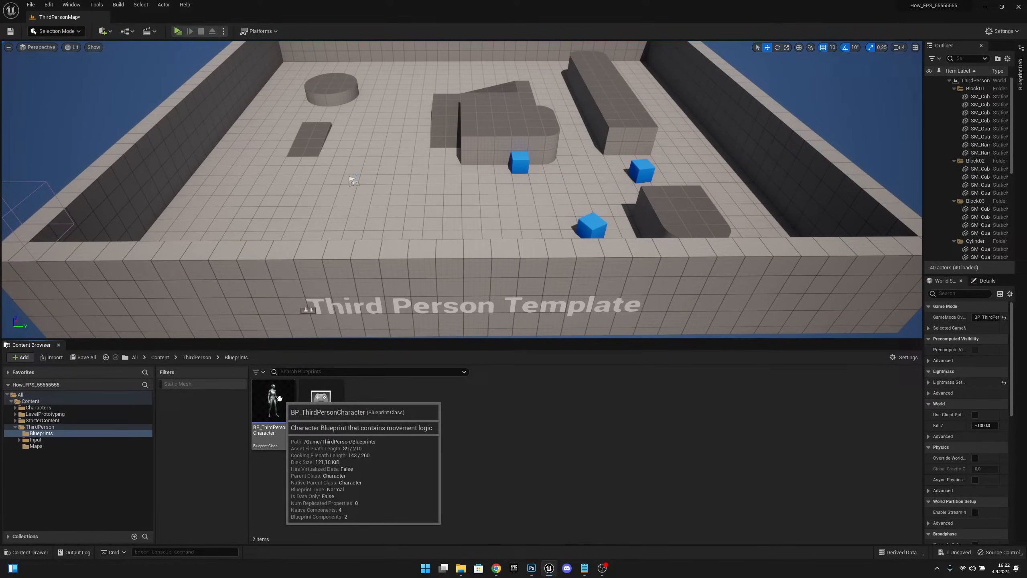
double_click(273, 400)
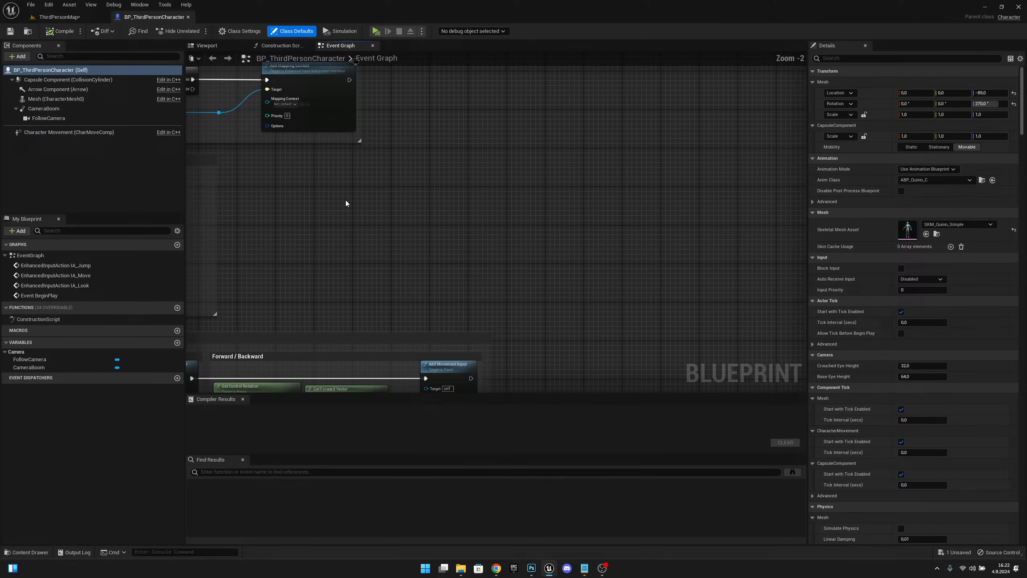
Step: Add a keyboard event node to the Event Graph and set its Input Key to Left Shift
right_click(346, 203)
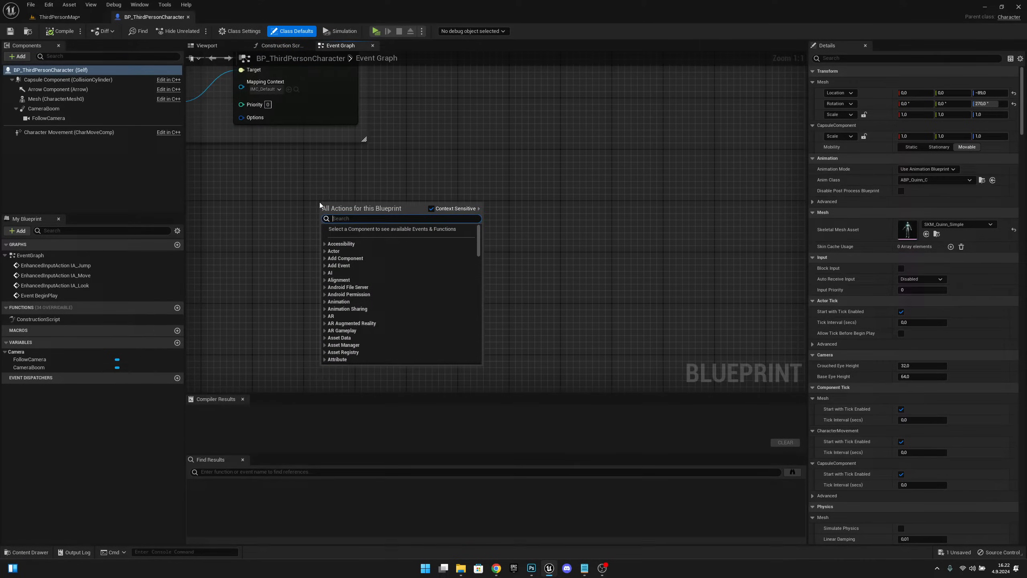
text(key)
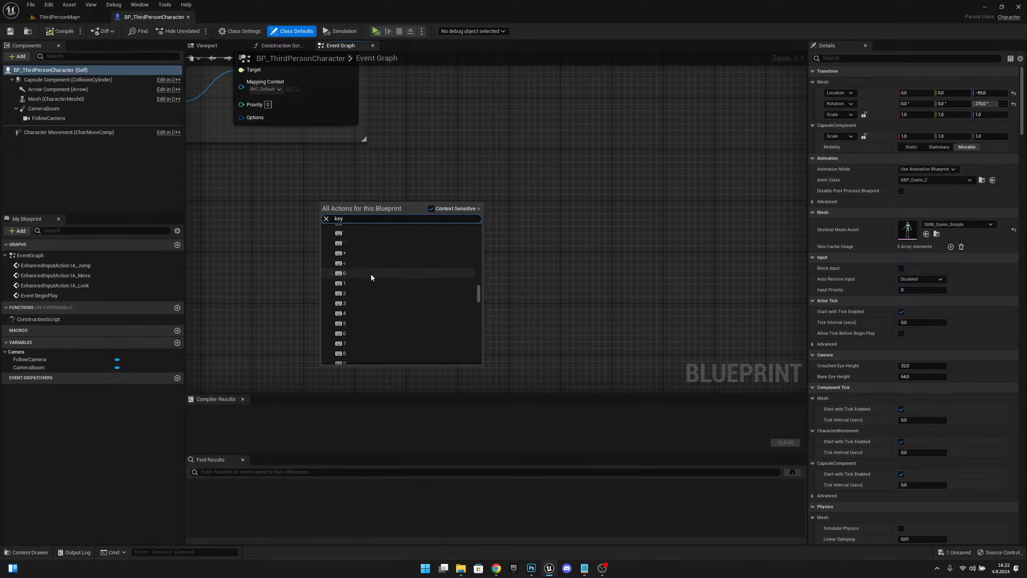
mouse_move(378, 285)
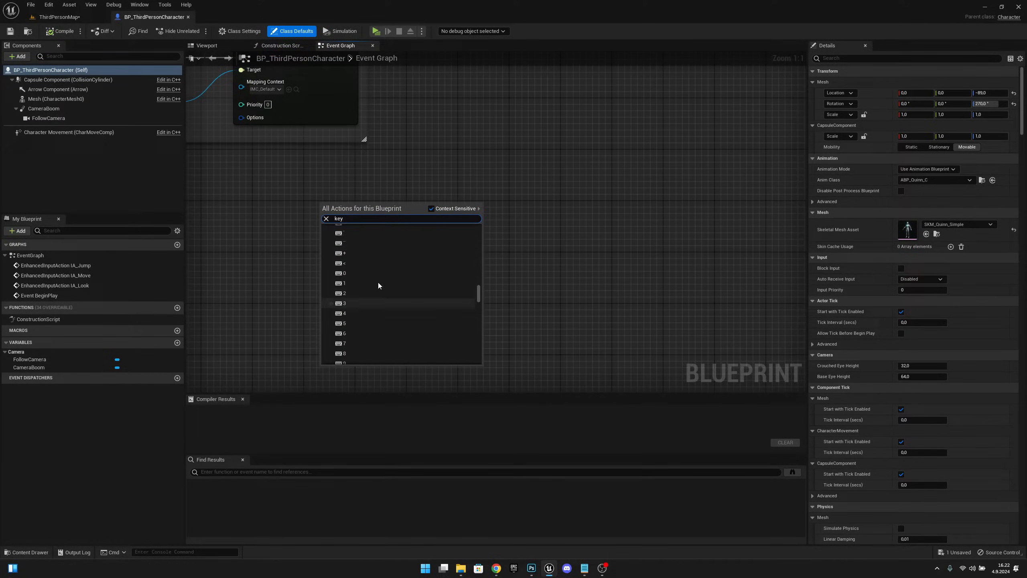
click(342, 283)
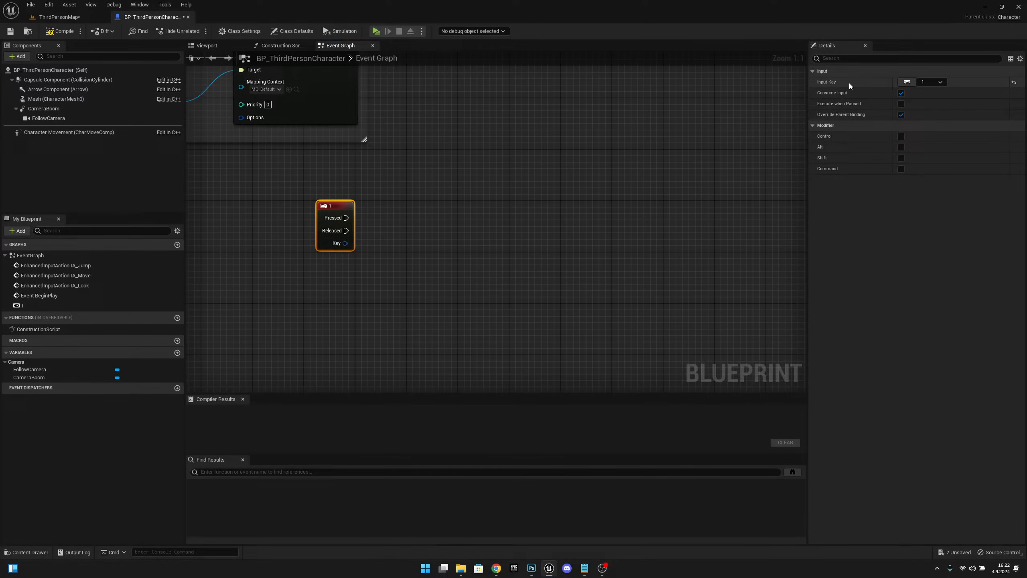
mouse_move(907, 81)
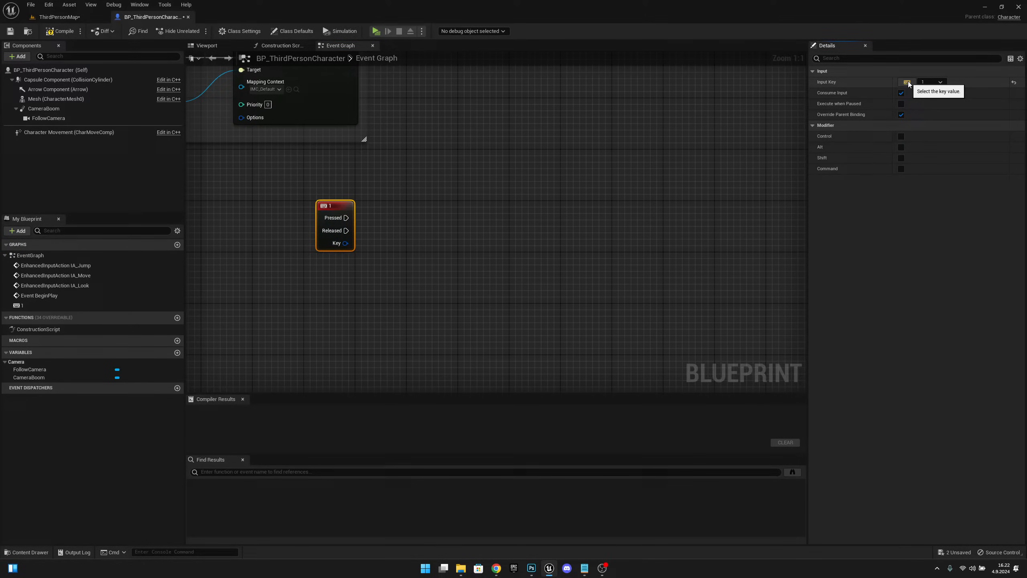
click(931, 81)
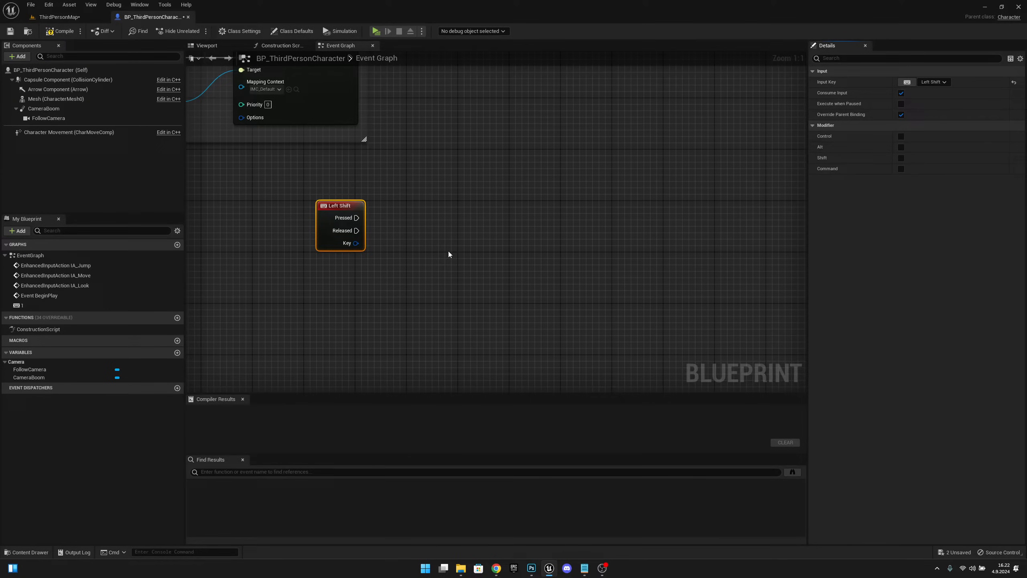
mouse_move(68, 132)
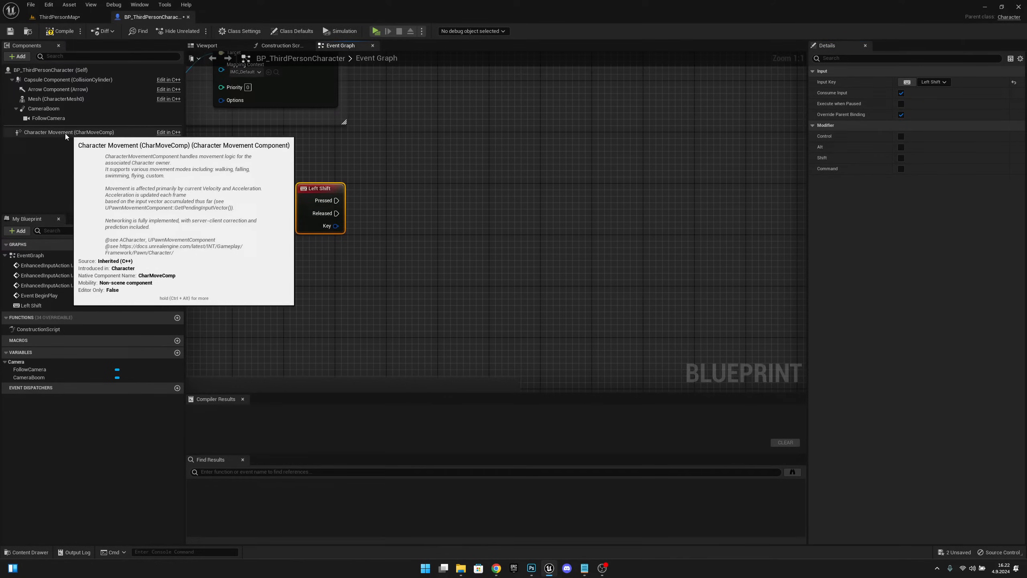
Step: Add Set Max Walk Speed nodes on Character Movement: 1200 on Pressed, 500 on Released
click(68, 131)
text(s)
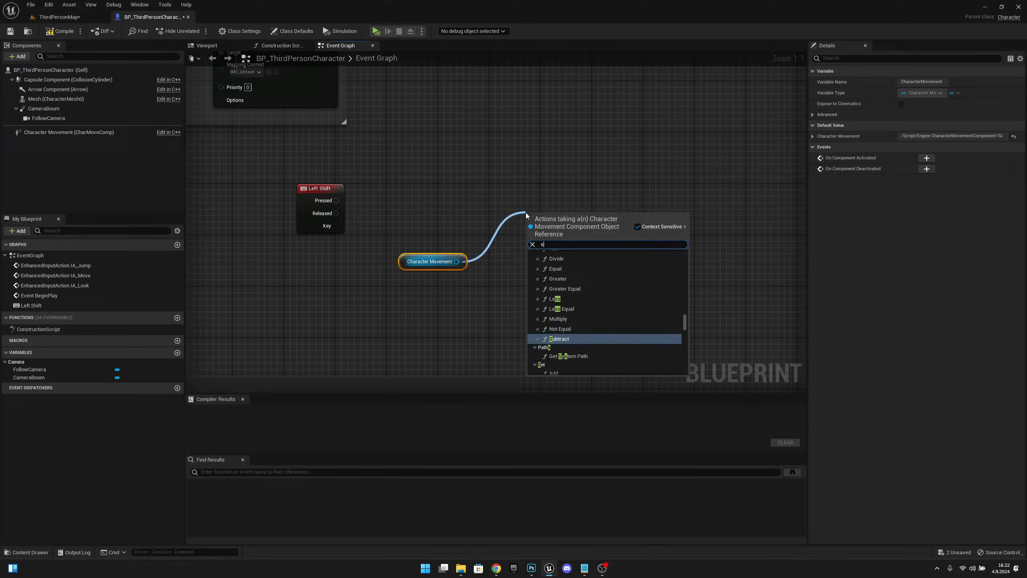
text(et max walk)
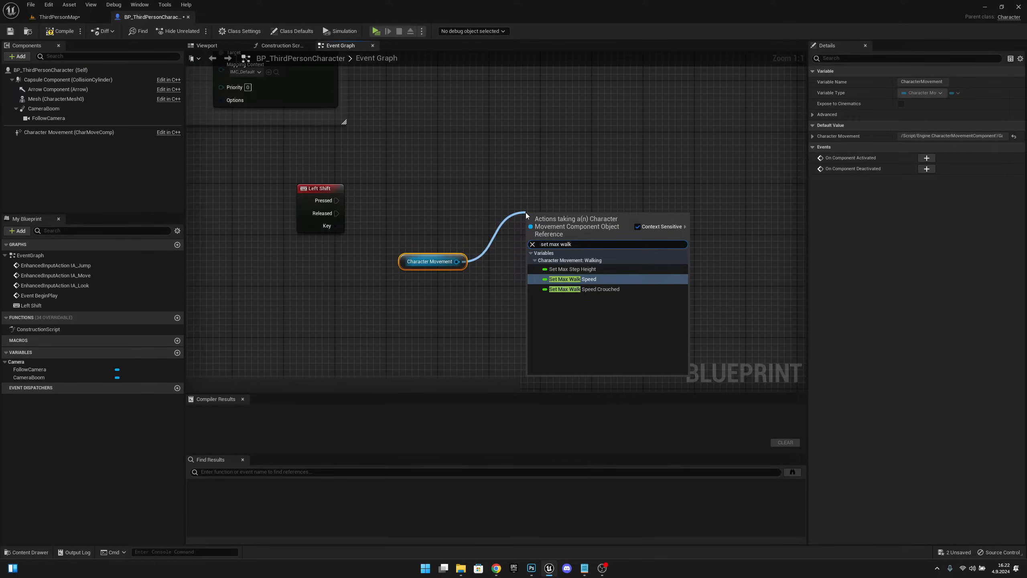
click(564, 278)
text(1200)
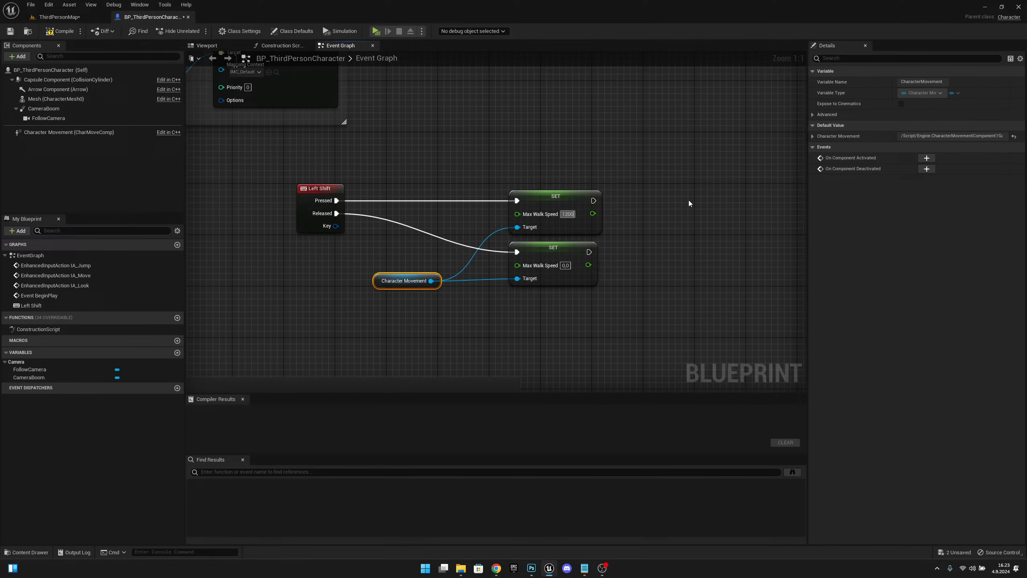
mouse_move(539, 265)
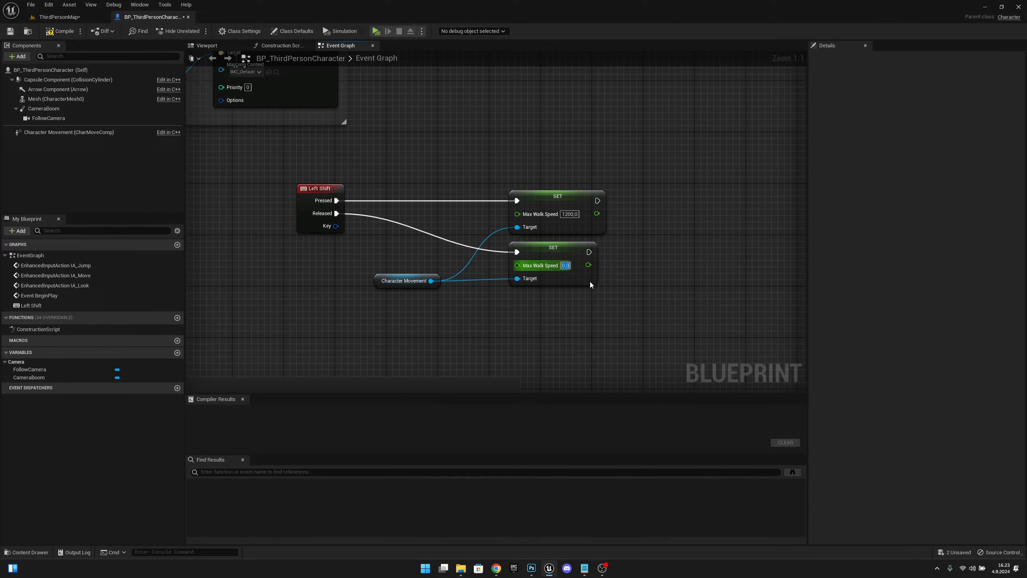
text(500)
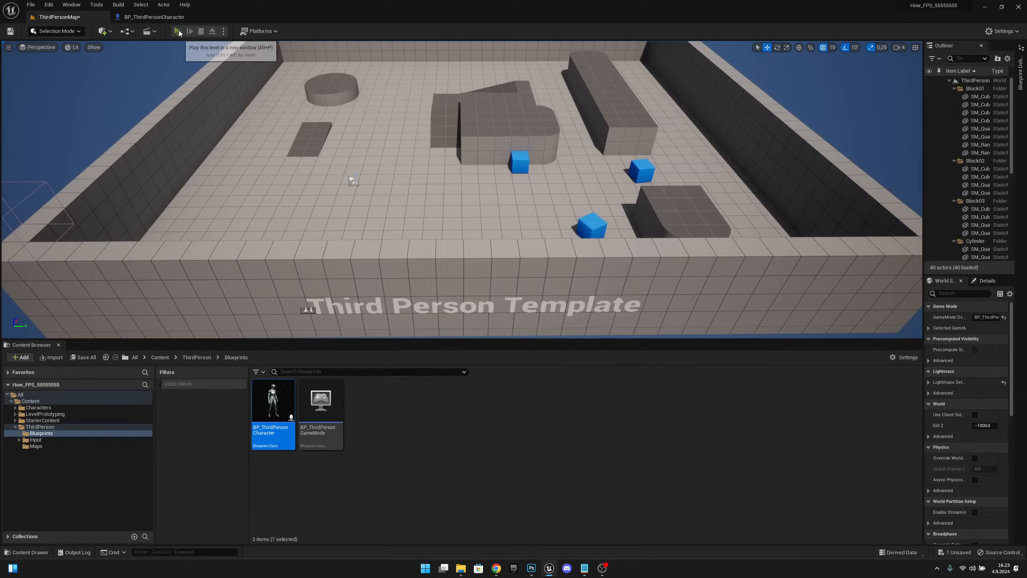
Step: Play the level to test sprinting with Left Shift
click(179, 31)
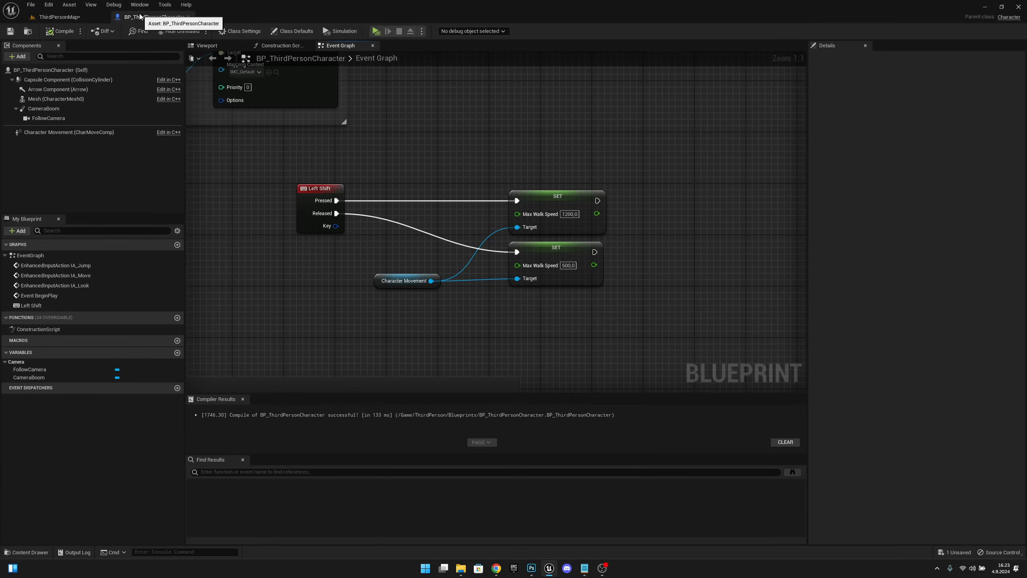
click(556, 196)
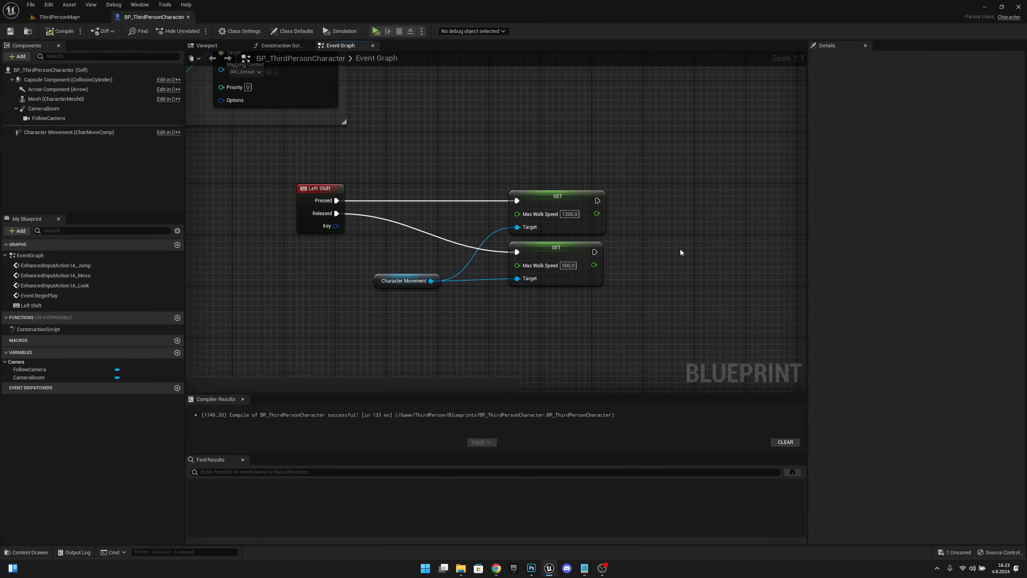
mouse_move(681, 253)
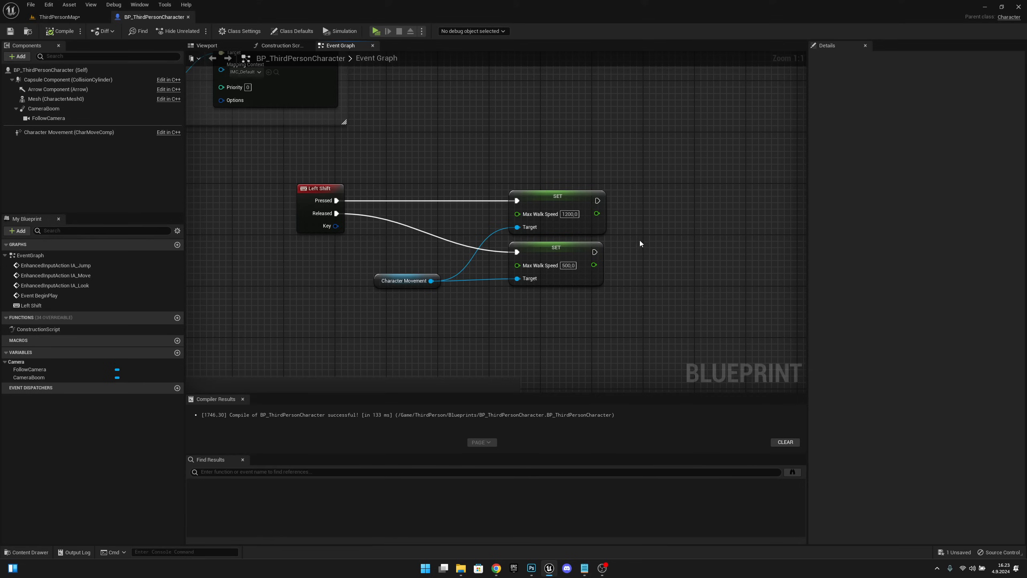
mouse_move(623, 241)
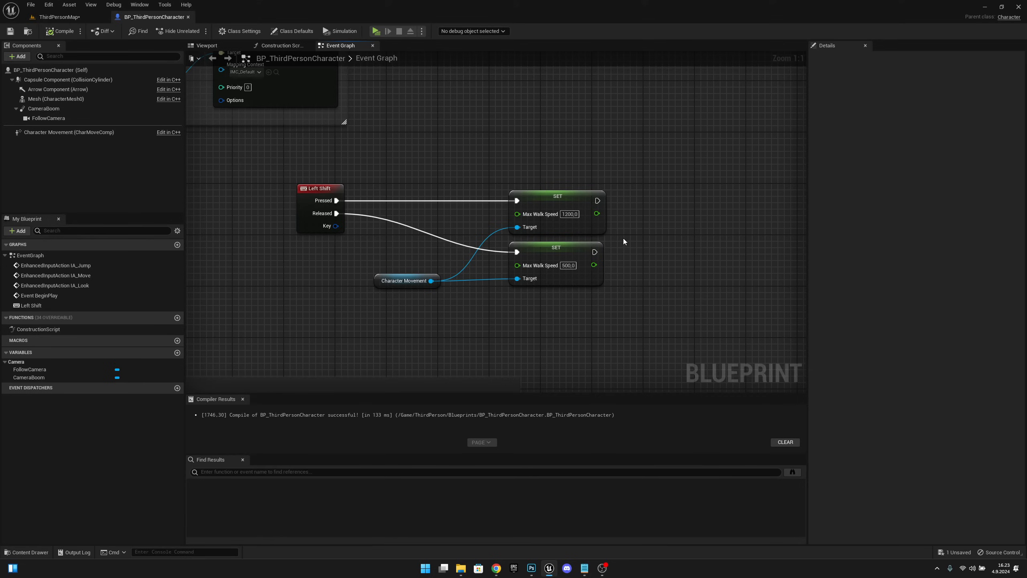